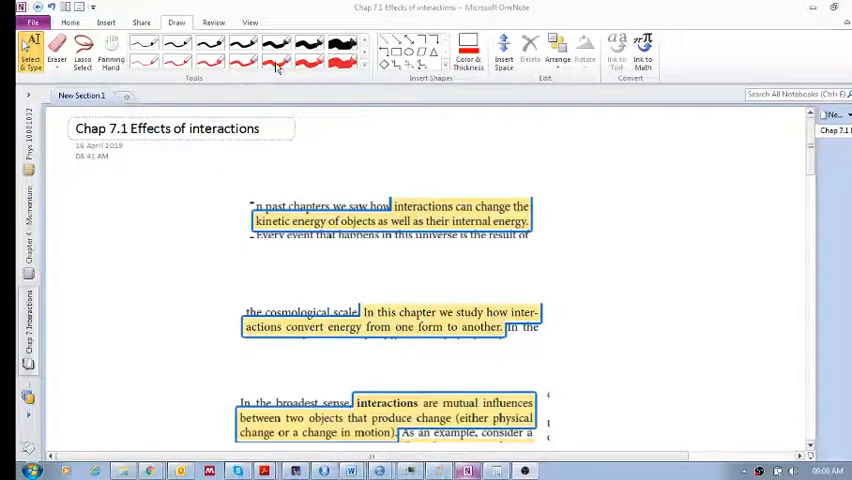
Step: Pick the thin red pen from the Draw tab's pen gallery
click(277, 62)
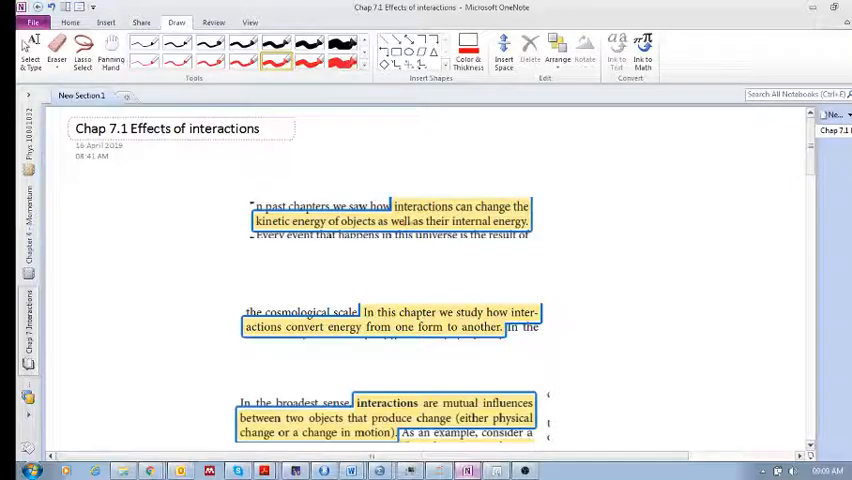
Step: Sketch boxes 1 and 2 at top right with arrows pointing at each other
drag(580, 140, 582, 172)
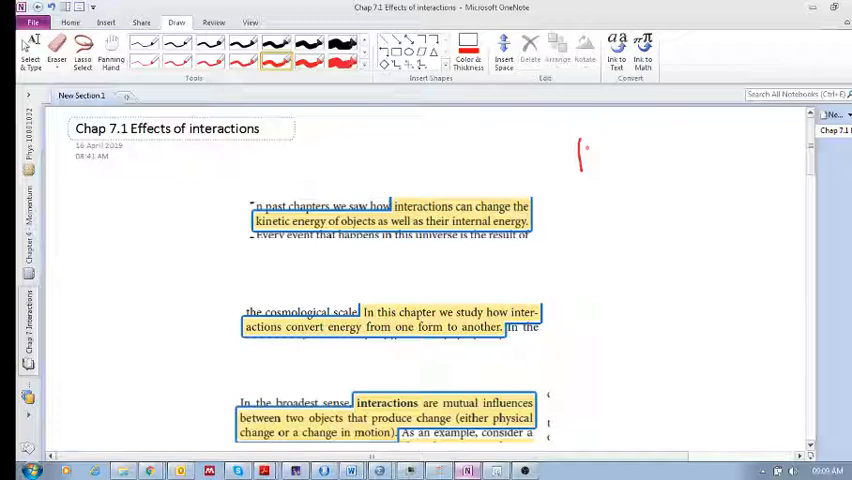
drag(580, 145, 615, 165)
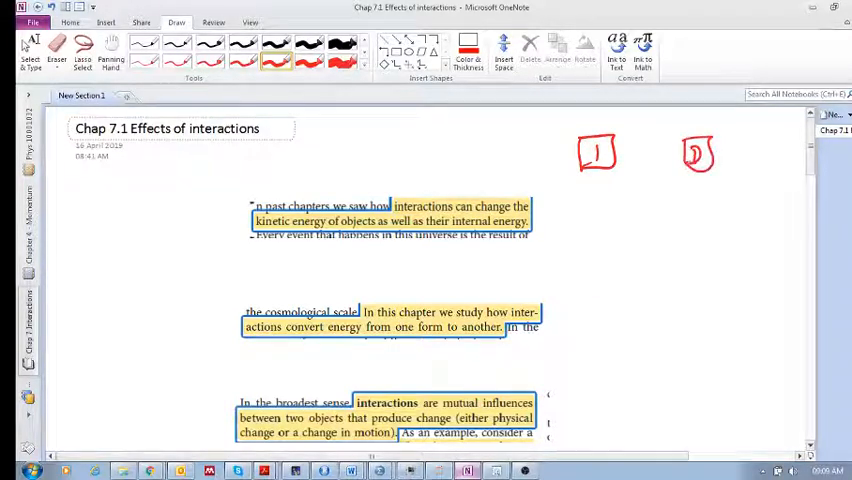
drag(615, 153, 645, 153)
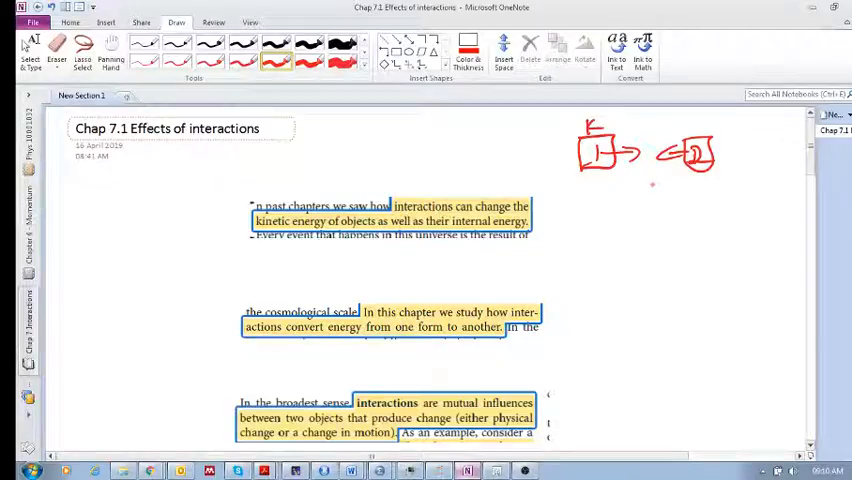
mouse_move(640, 185)
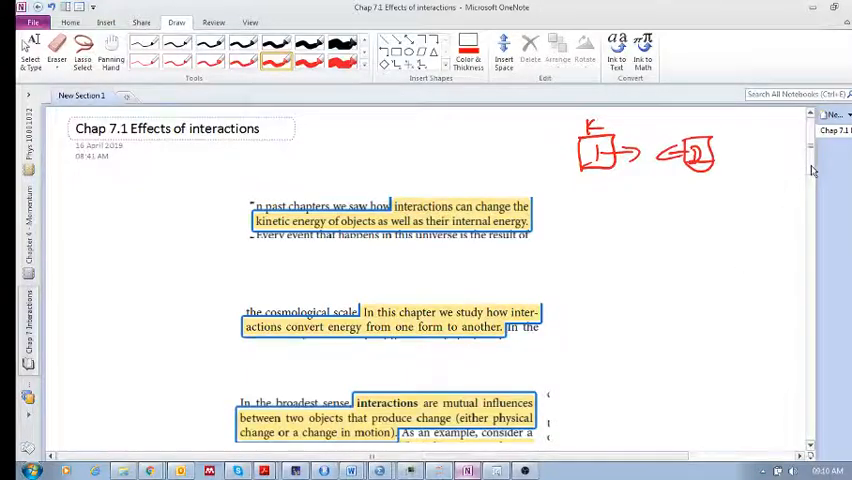
Step: Underline 'interactions', sketch two joined boxes, and handwrite shape/state margin notes in red
scroll(down, 3)
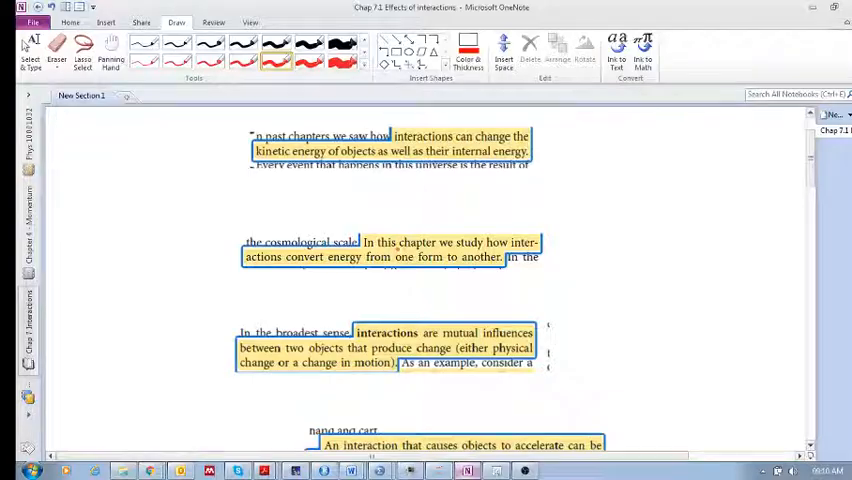
drag(415, 222, 428, 216)
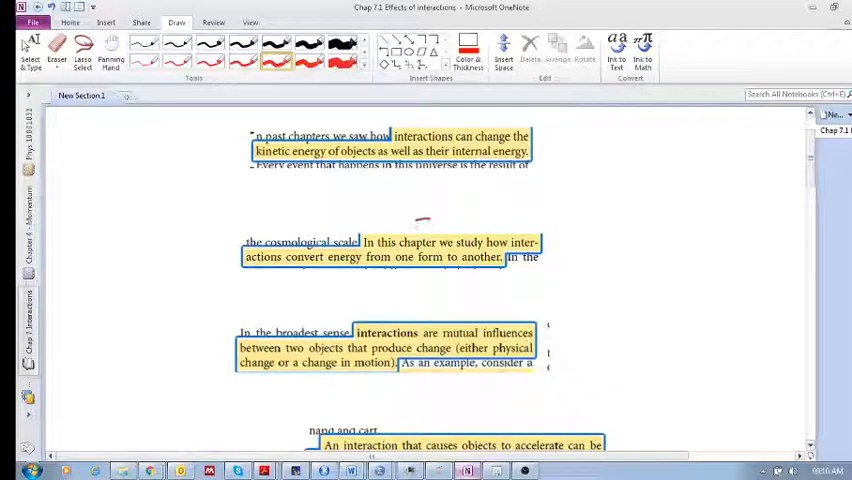
drag(415, 228, 430, 218)
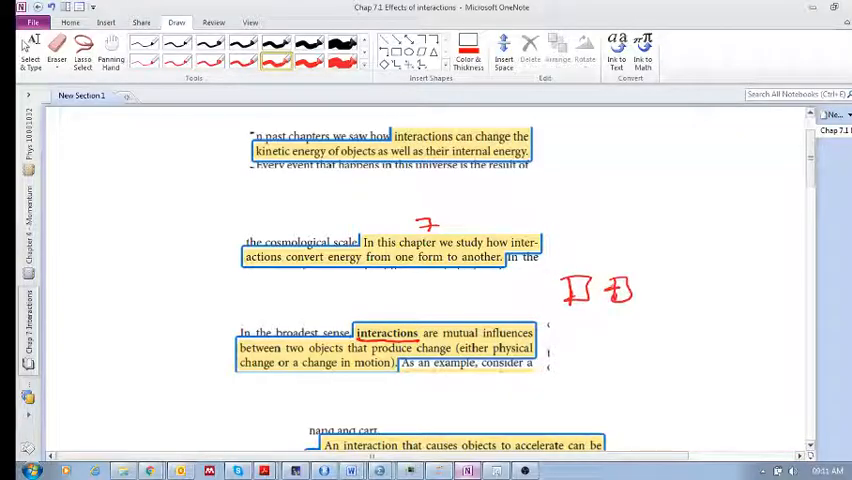
drag(588, 290, 620, 290)
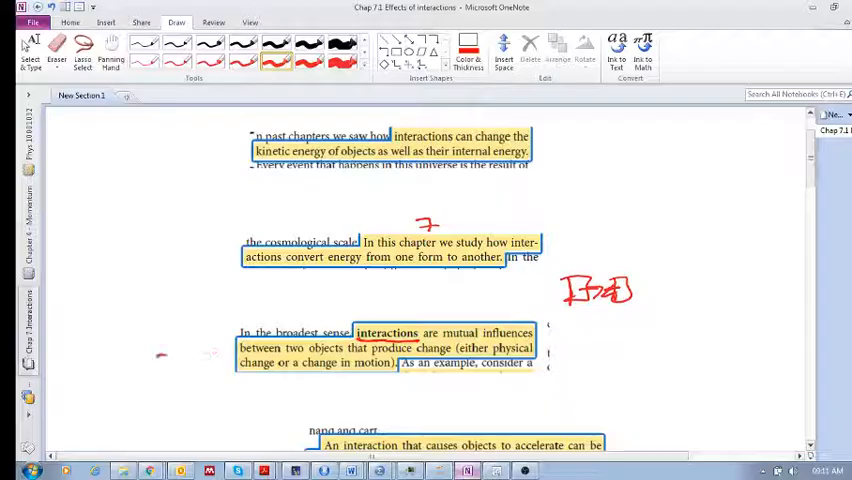
drag(160, 355, 205, 360)
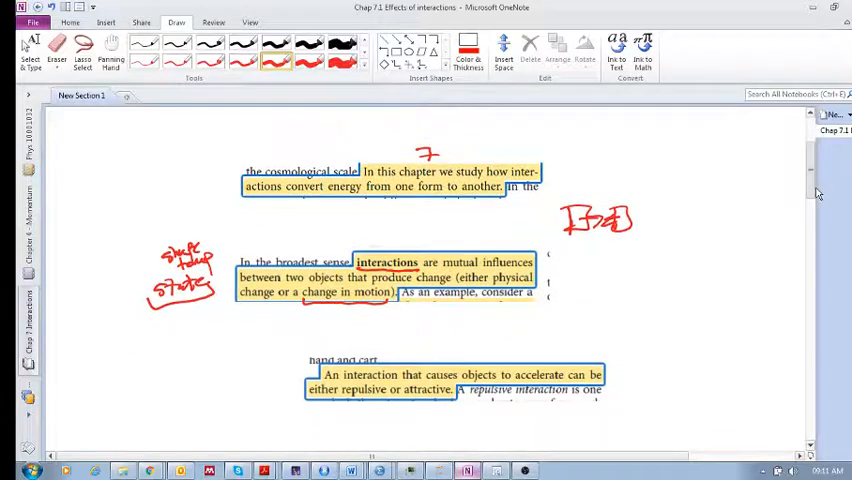
Step: Scroll past the repulsive/attractive excerpt down to Figure 7.2's cart-collision graphs
scroll(down, 3)
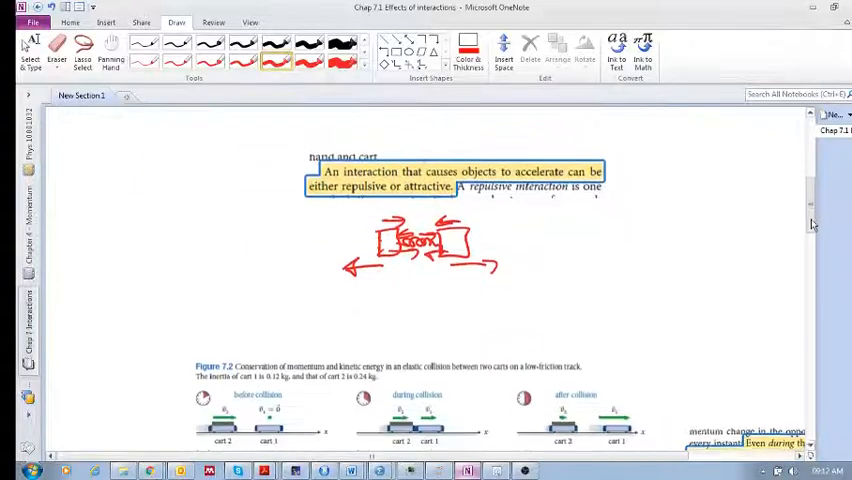
scroll(down, 3)
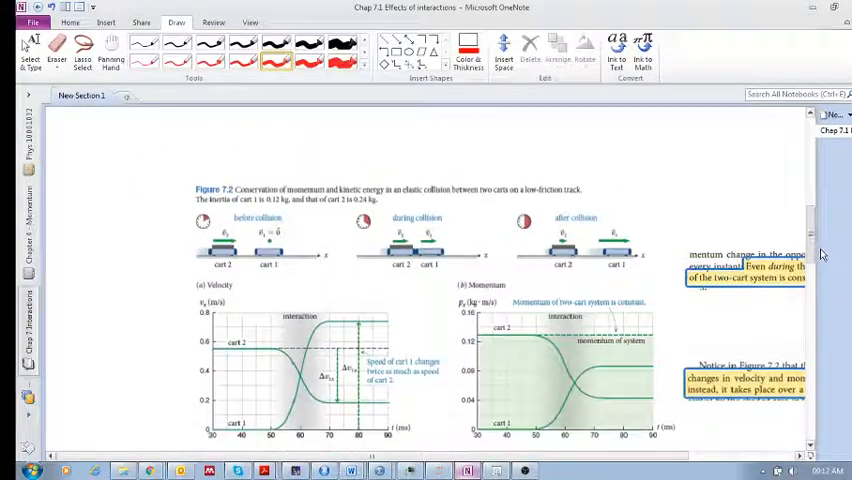
scroll(down, 3)
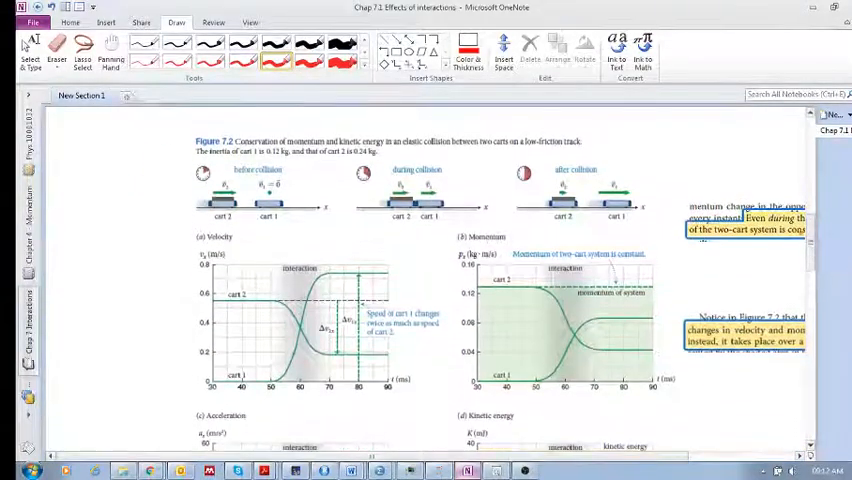